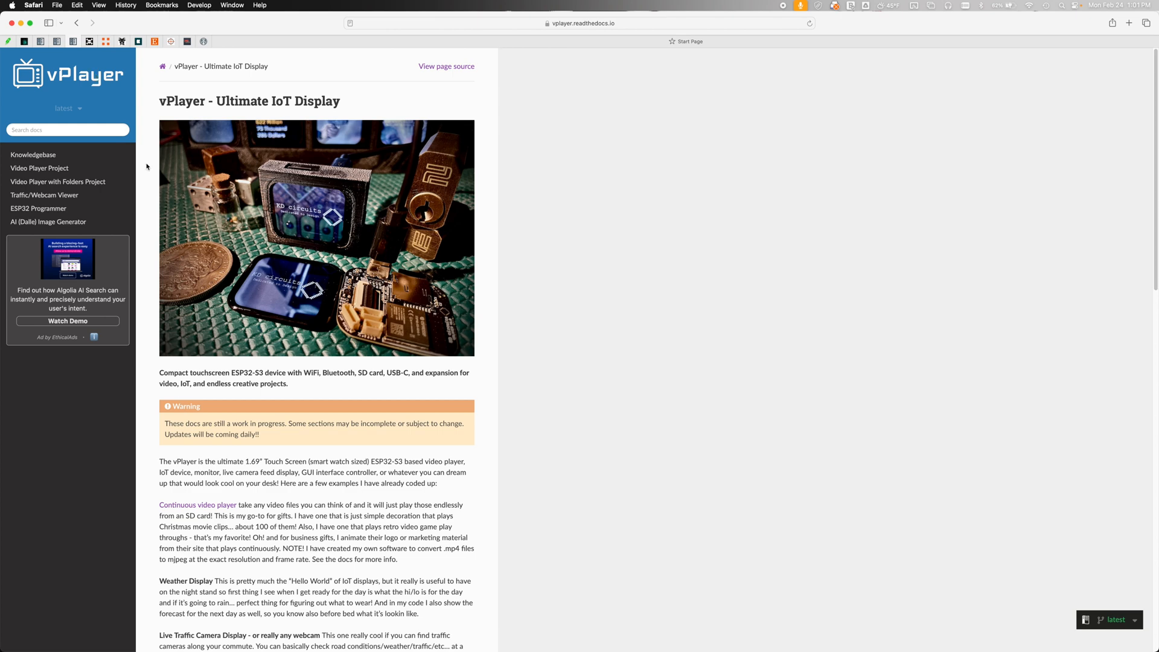
{"action": "mouse_move", "coordinate": [48, 222]}
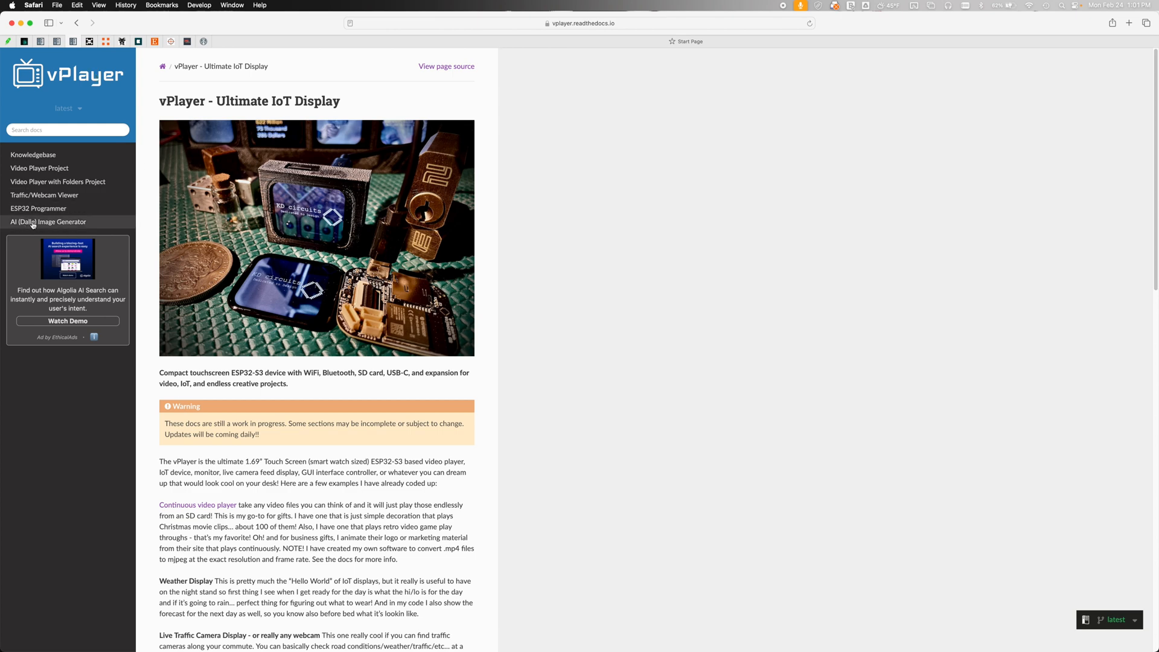
- Show the AI (Dalle) Image Generator page and scroll to its Setup Instructions
{"action": "left_click", "coordinate": [49, 222]}
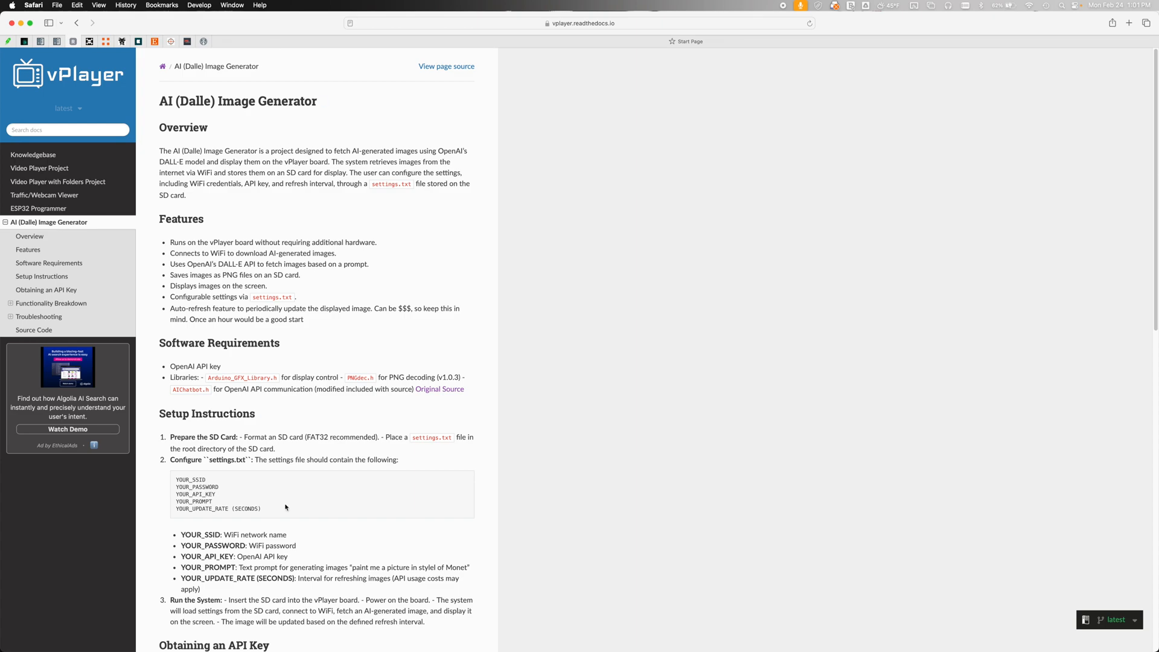
{"action": "scroll", "scroll_direction": "down", "scroll_amount": 3}
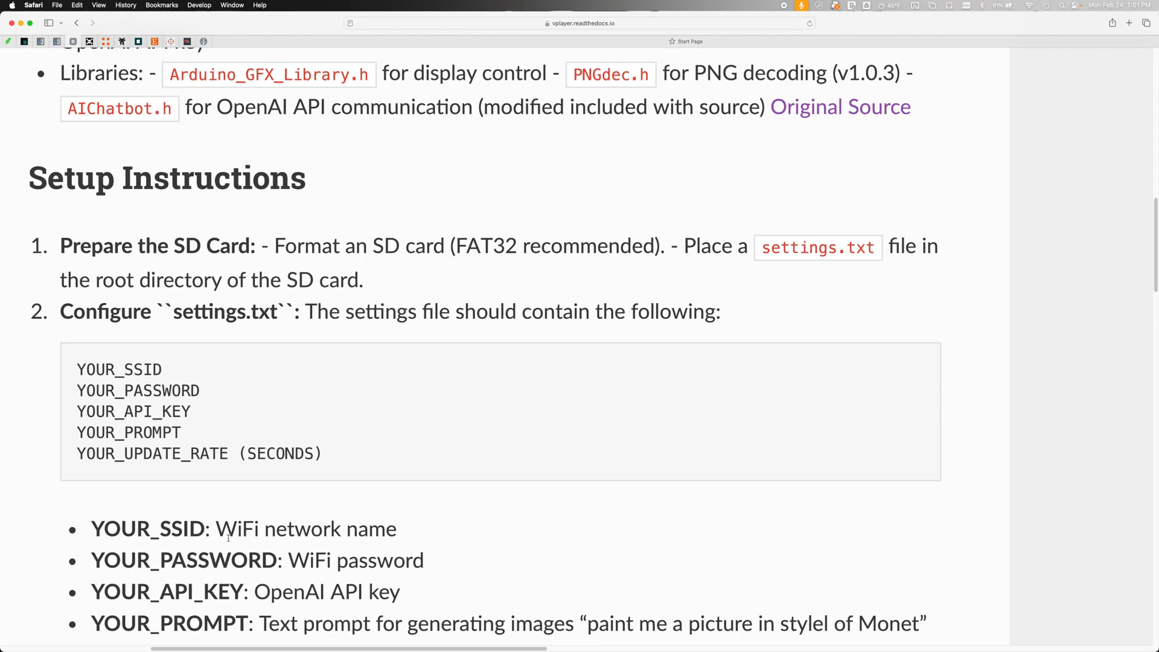
{"action": "scroll", "scroll_direction": "down", "scroll_amount": 3}
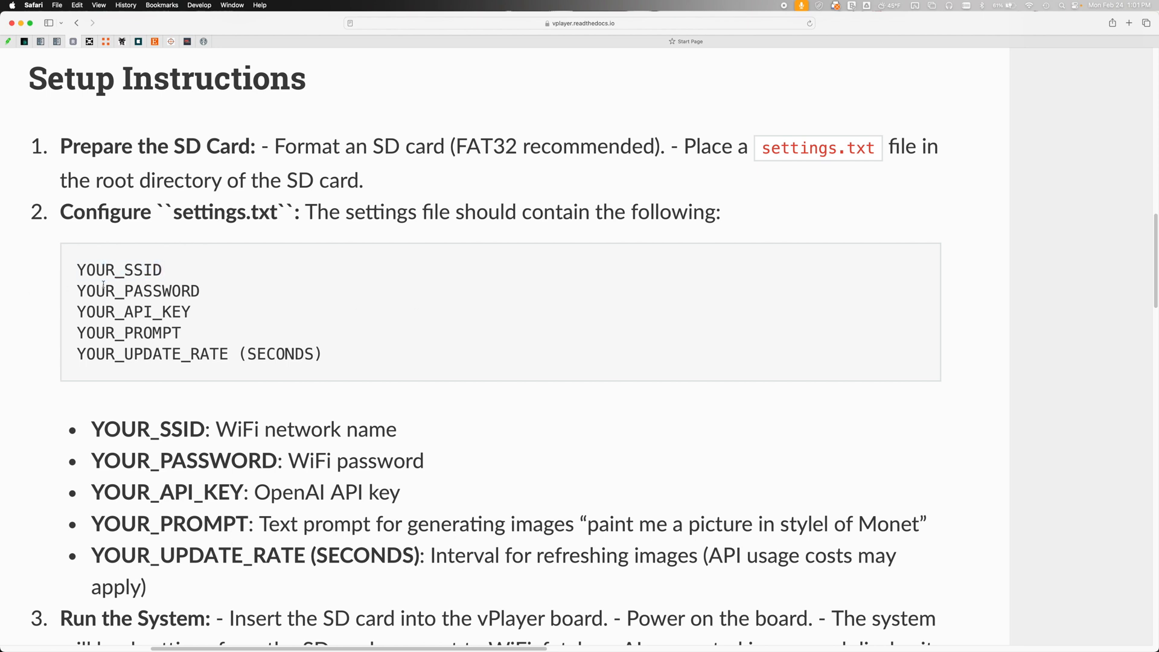
{"action": "double_click", "coordinate": [133, 312]}
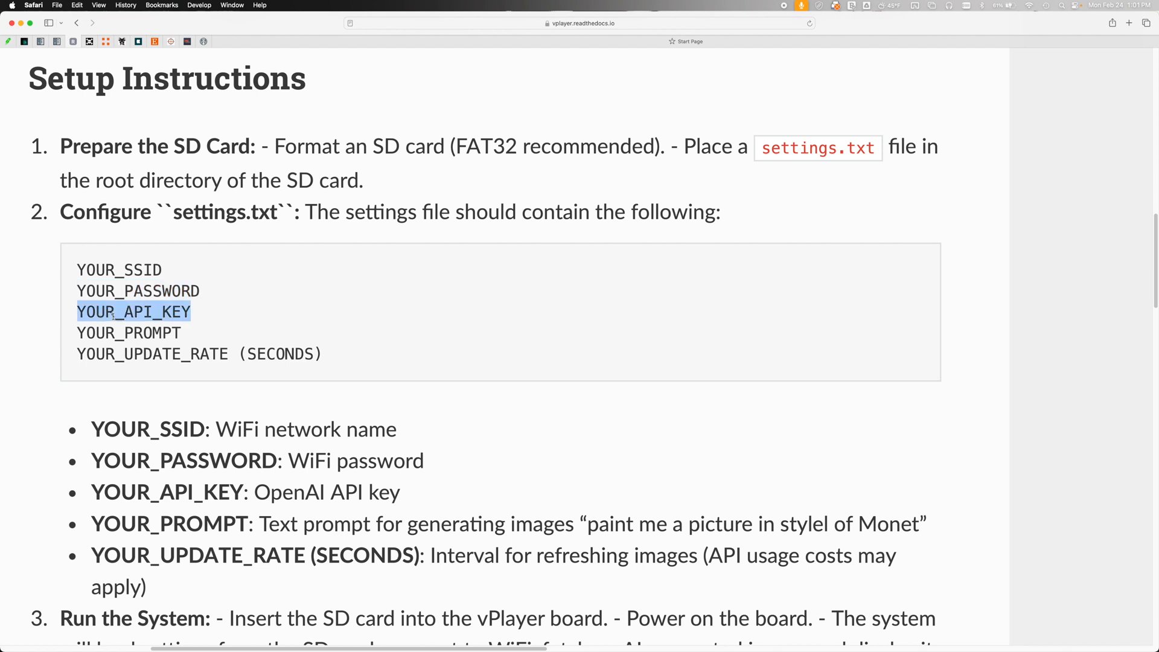
{"action": "mouse_move", "coordinate": [199, 337]}
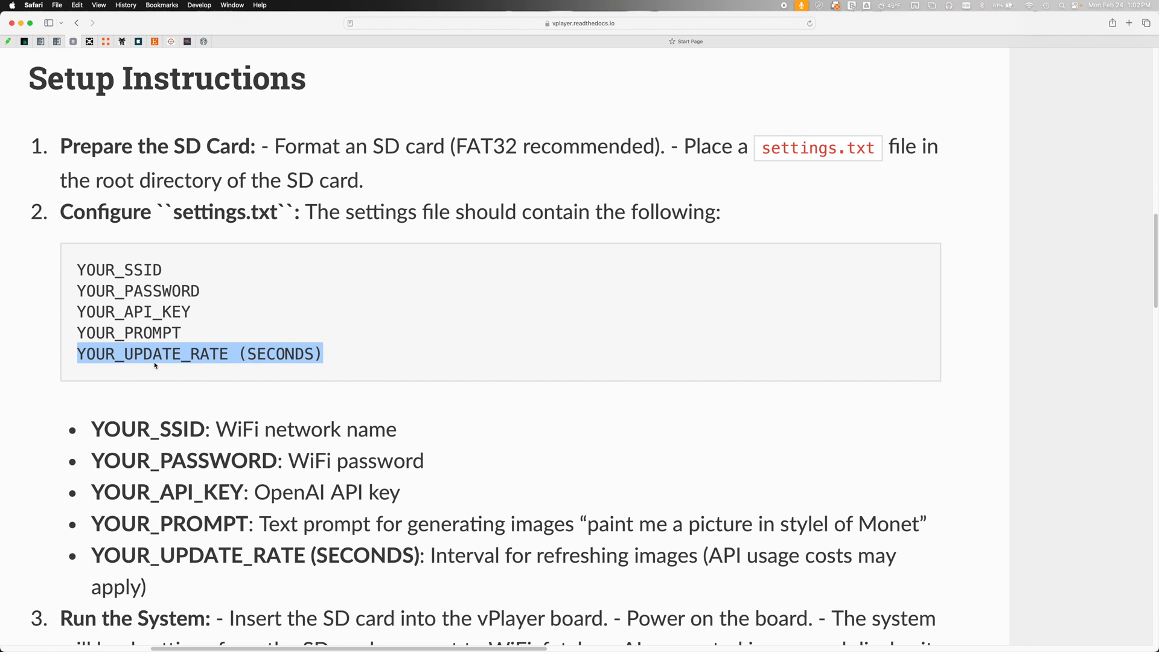
{"action": "mouse_move", "coordinate": [261, 493]}
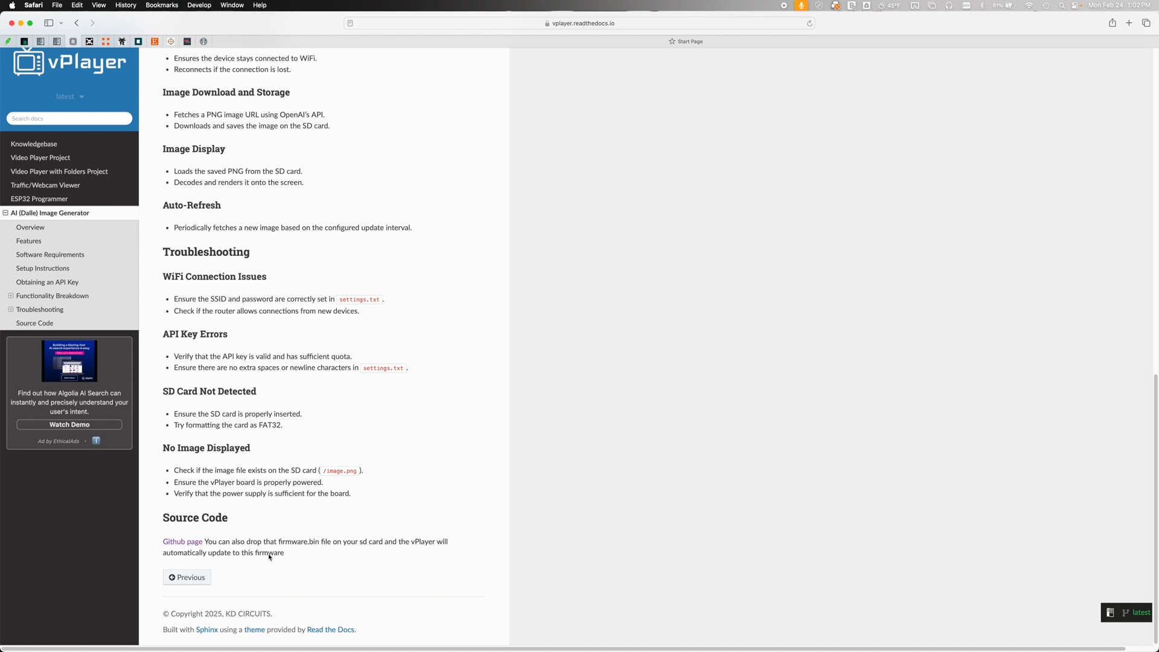
- Reach the vPlayer_Dalle GitHub repository and view its 2_24_25 release page
{"action": "left_click", "coordinate": [173, 541]}
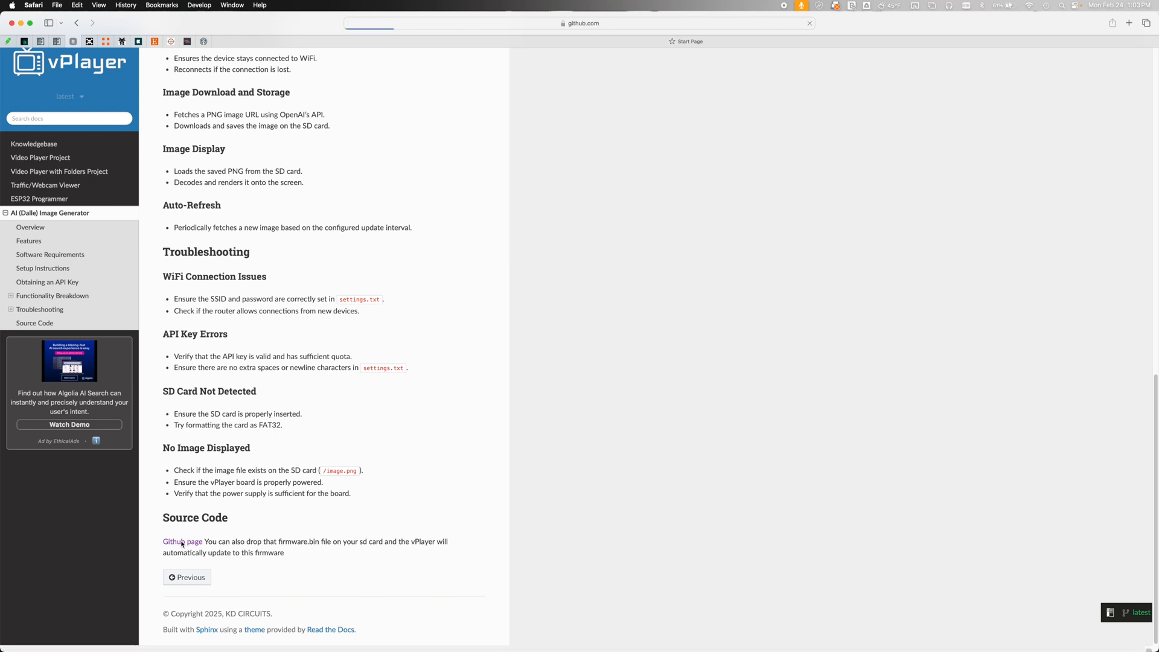
{"action": "left_click", "coordinate": [182, 541]}
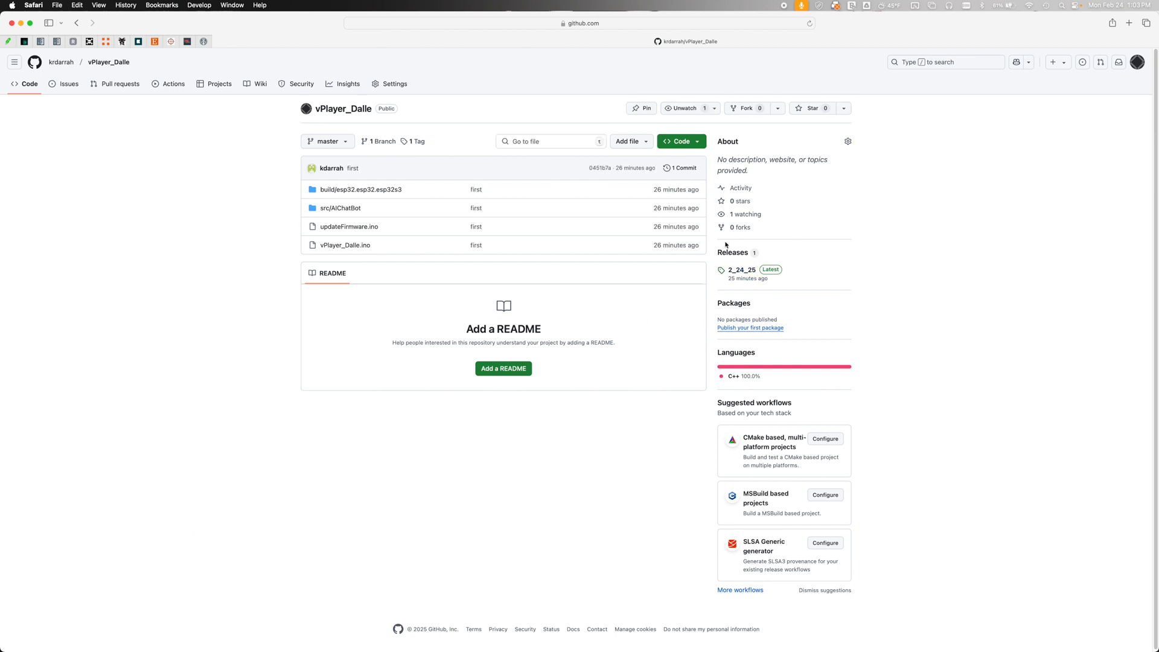
{"action": "left_click", "coordinate": [740, 269]}
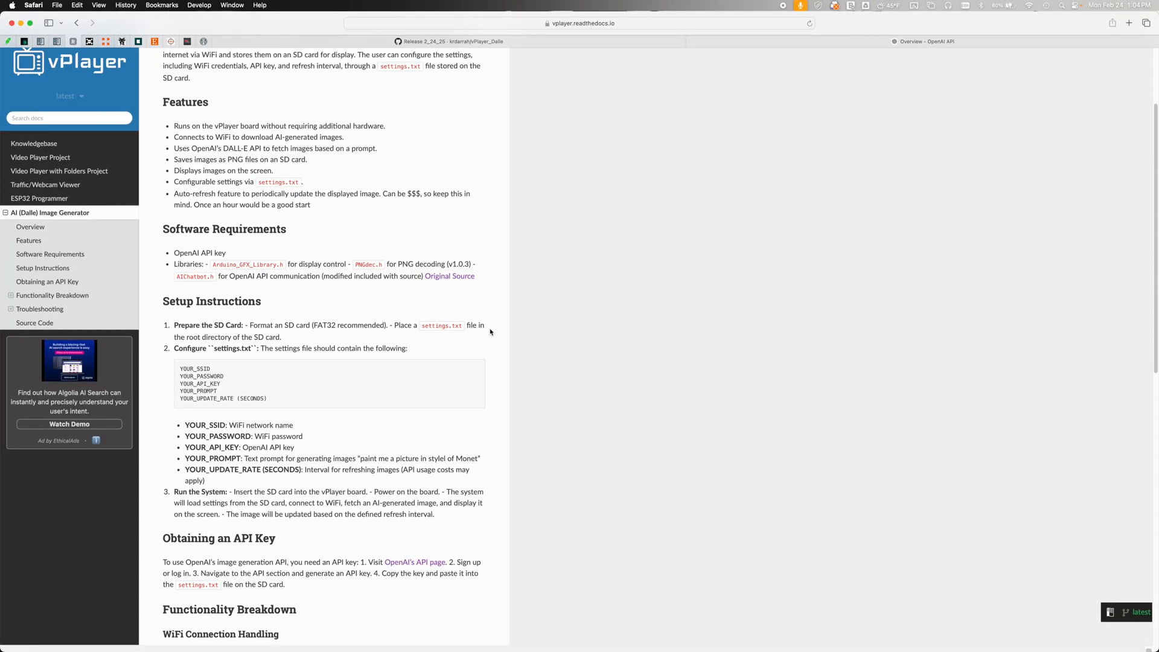
{"action": "mouse_move", "coordinate": [355, 408]}
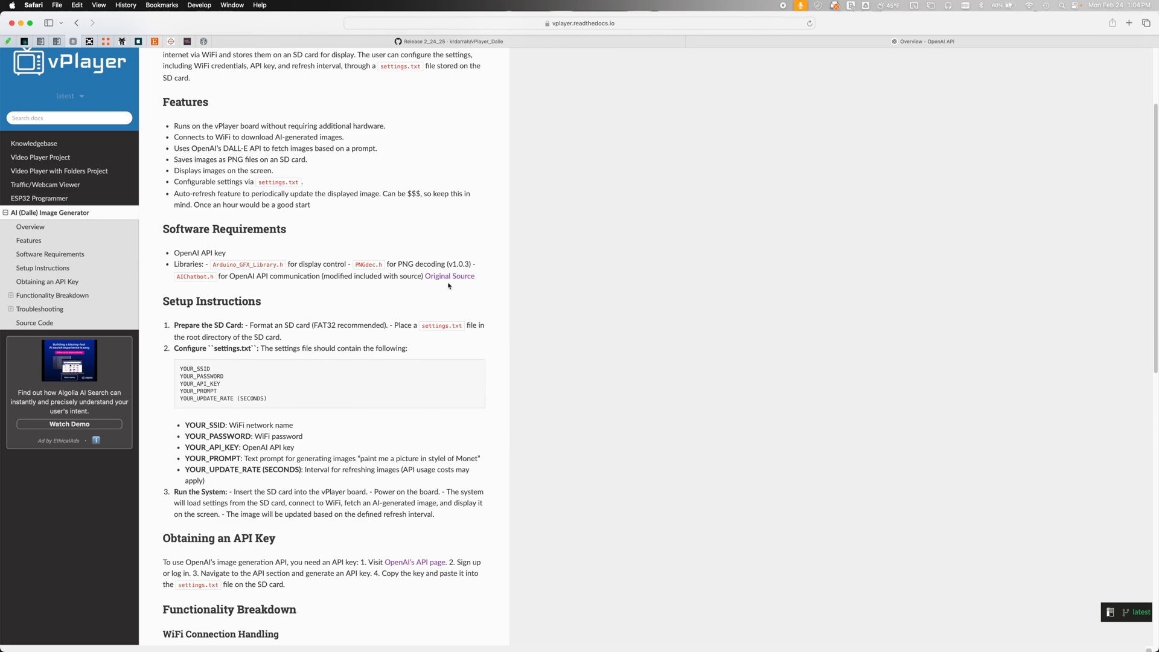
- View bayeggex's Arduino-AI-Chat-Library repository and read through its README features and installation
{"action": "left_click", "coordinate": [448, 275]}
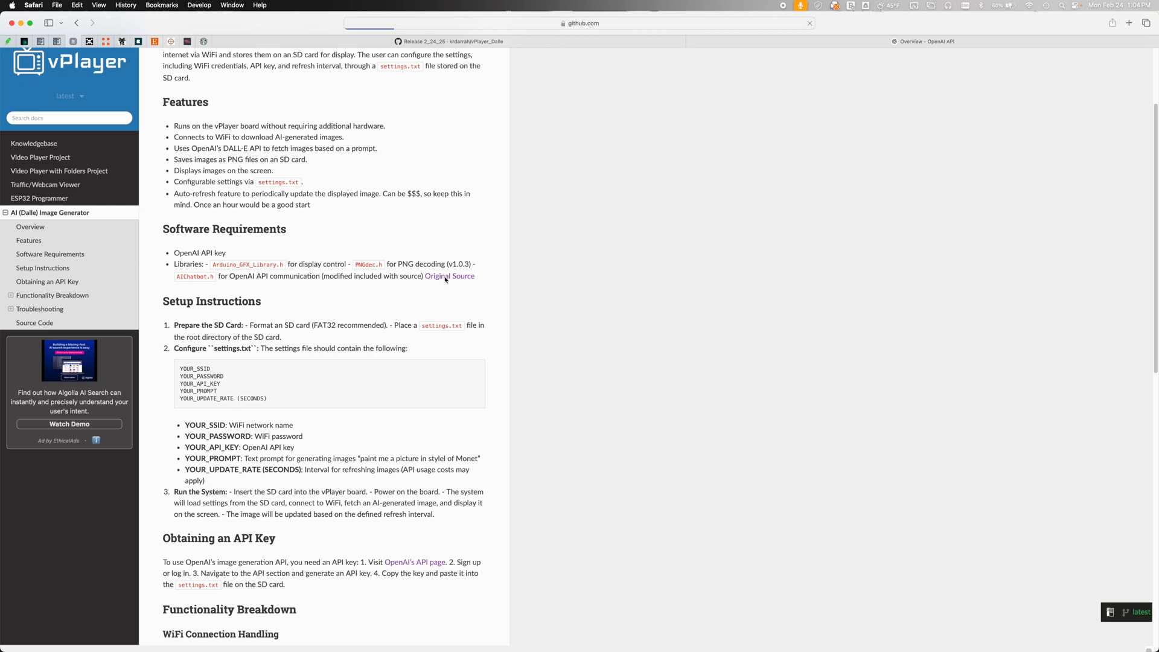
{"action": "left_click", "coordinate": [449, 275]}
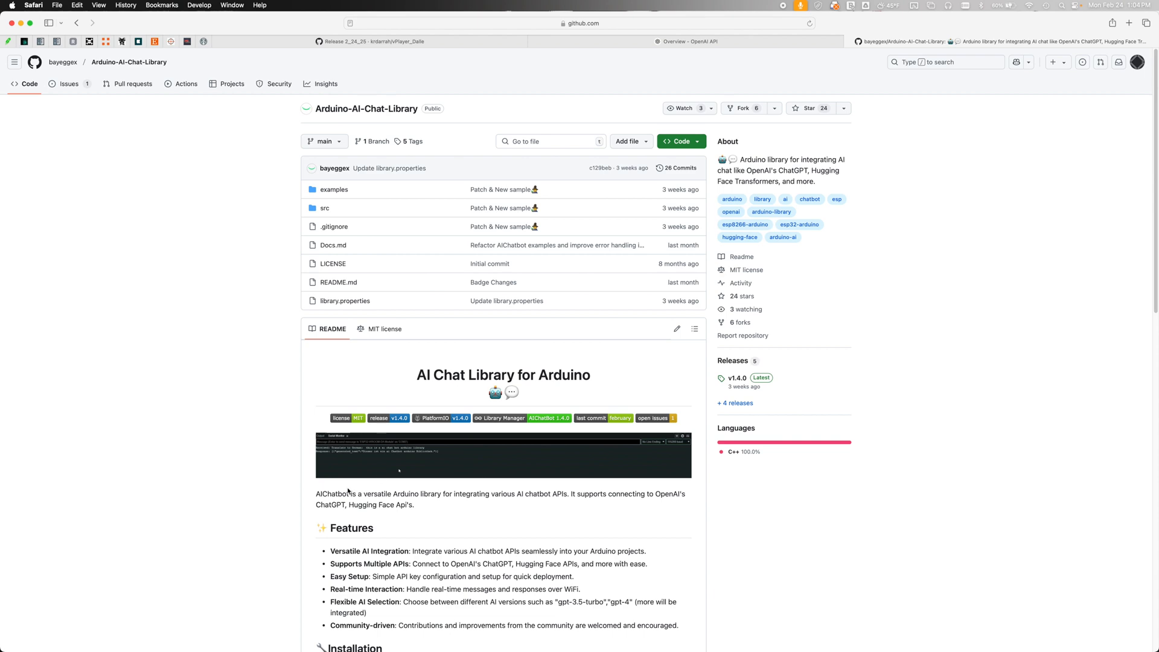
{"action": "scroll", "scroll_direction": "down", "scroll_amount": 3}
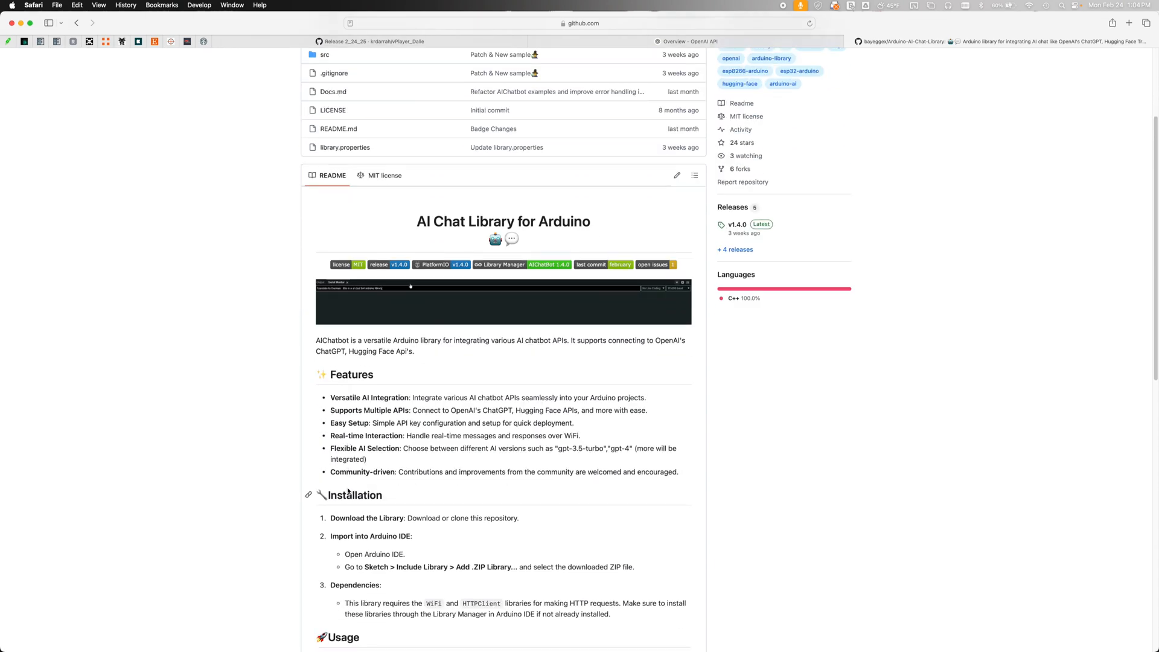
{"action": "scroll", "scroll_direction": "down", "scroll_amount": 3}
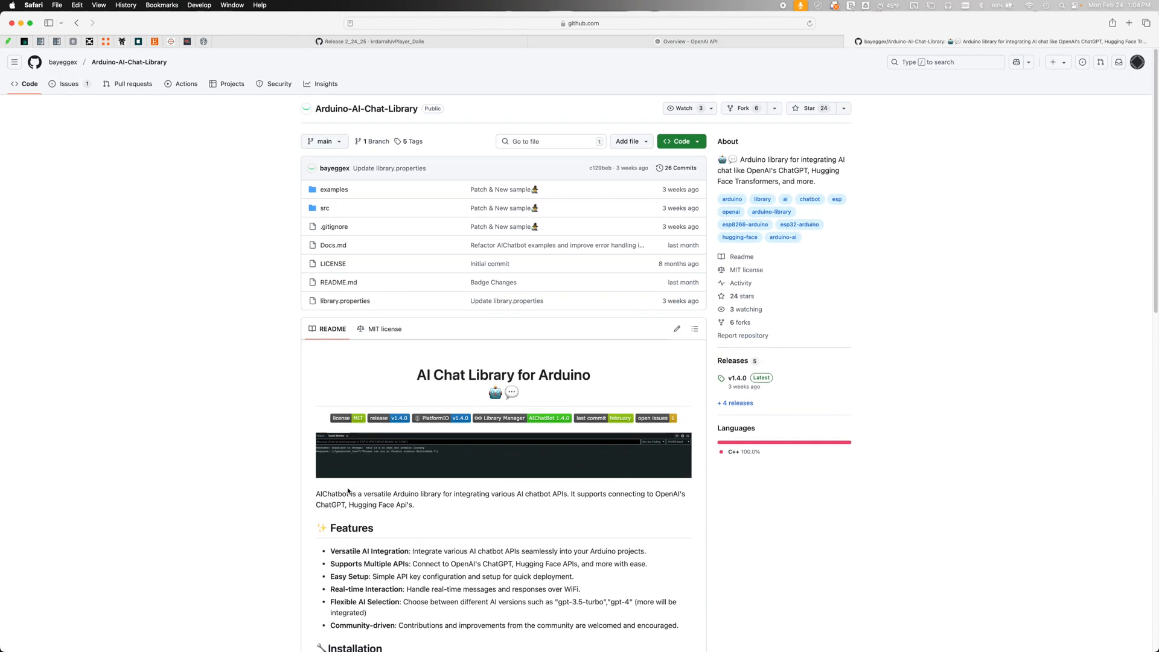
{"action": "scroll", "scroll_direction": "down", "scroll_amount": 3}
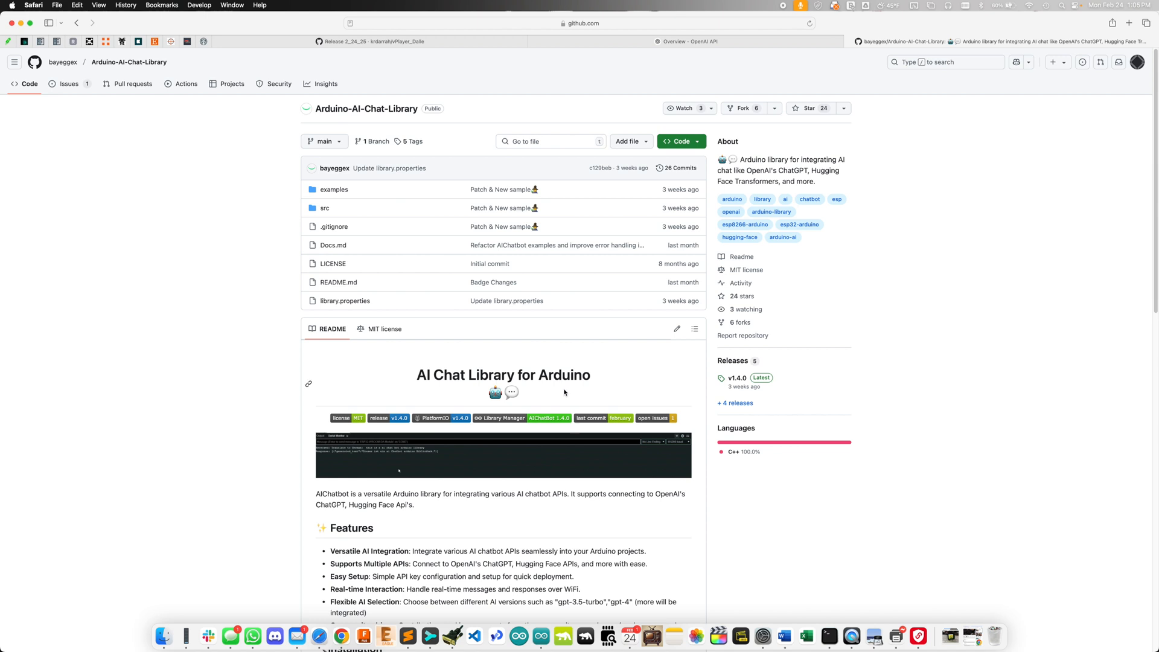
{"action": "mouse_move", "coordinate": [409, 275]}
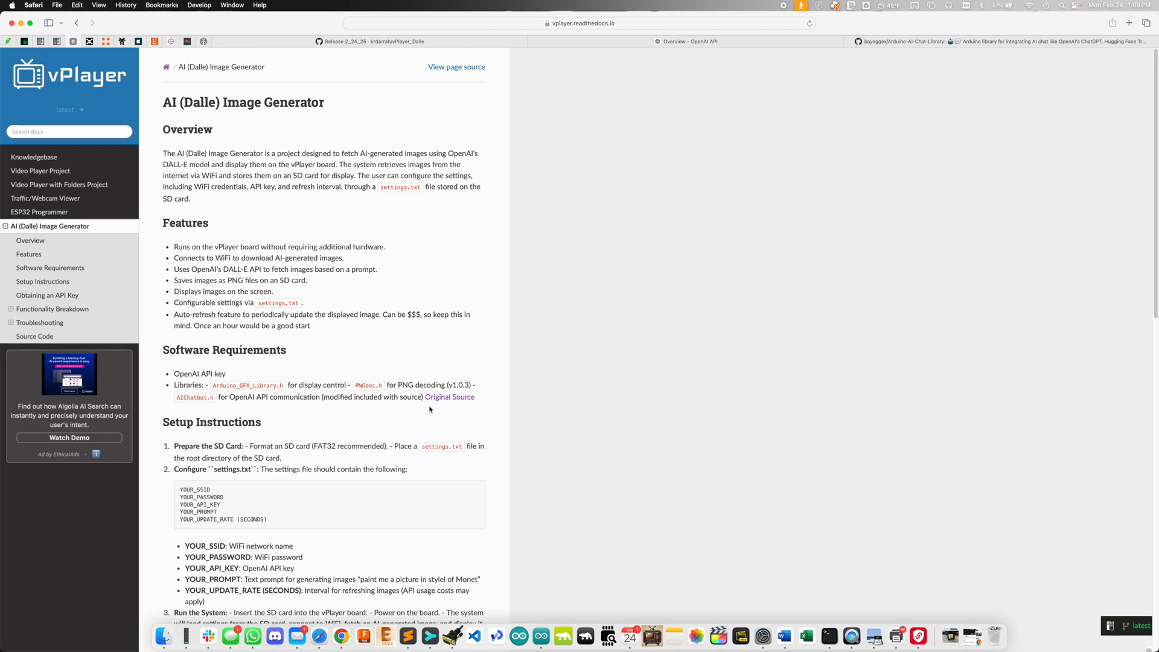
- Bring the Overview – OpenAI API tab to the front to start getting a key
{"action": "scroll", "scroll_direction": "down", "scroll_amount": 3}
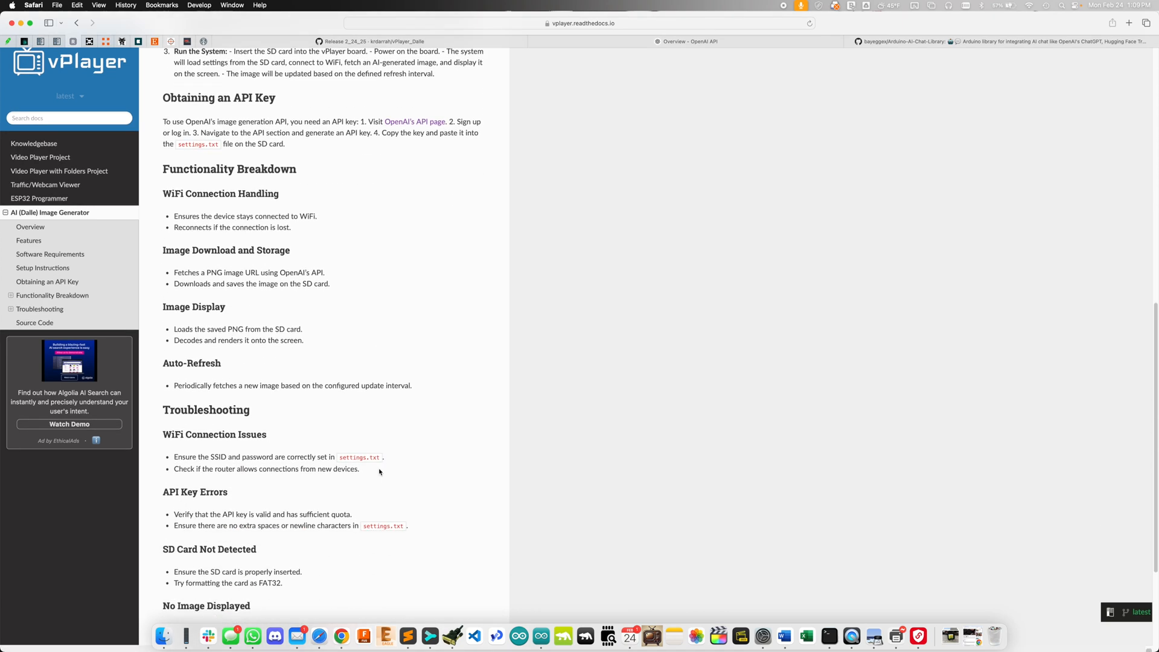
{"action": "left_click", "coordinate": [414, 121]}
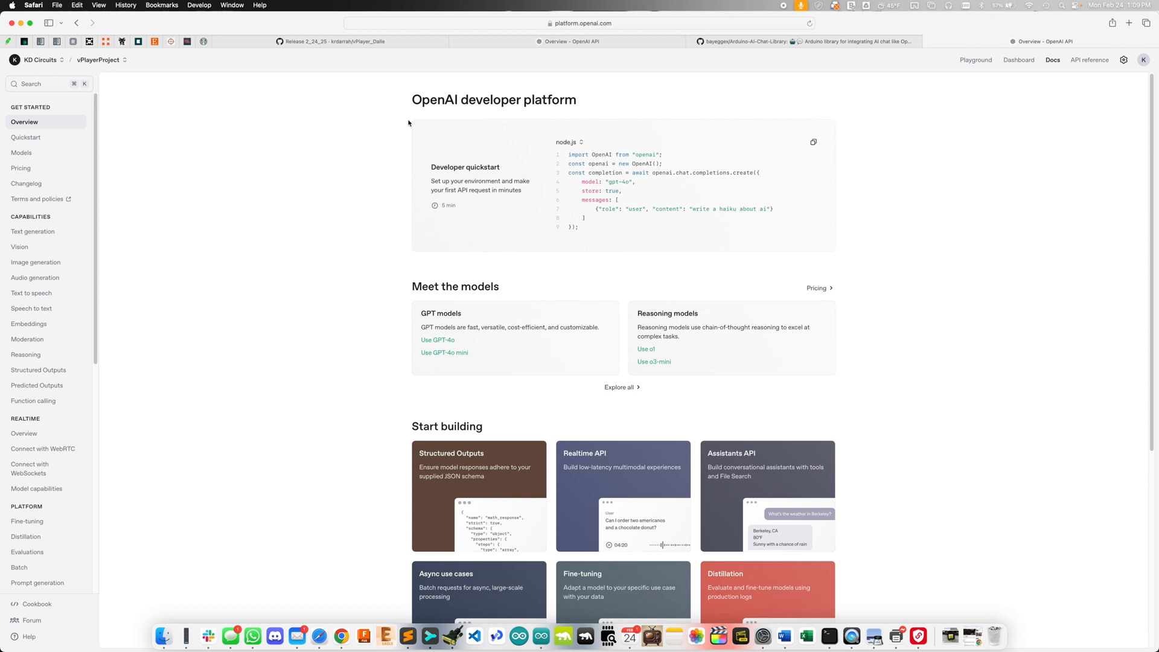
{"action": "mouse_move", "coordinate": [1012, 94]}
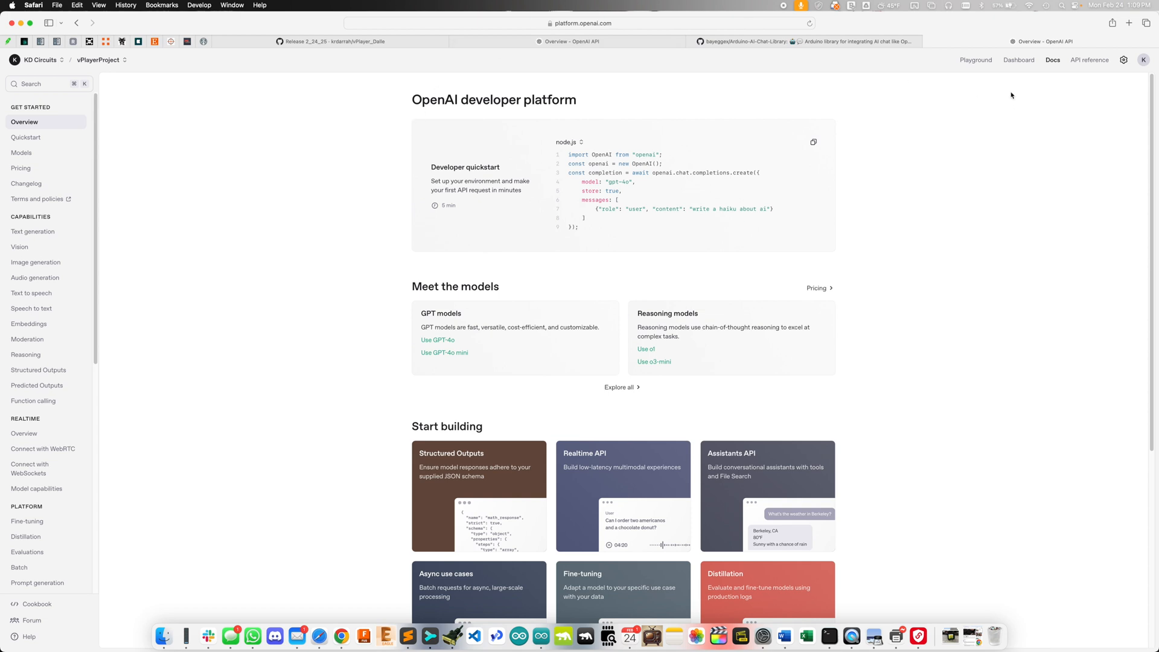
- Go to the OpenAI dashboard's API keys page listing the vplayer2 key
{"action": "left_click", "coordinate": [1018, 61]}
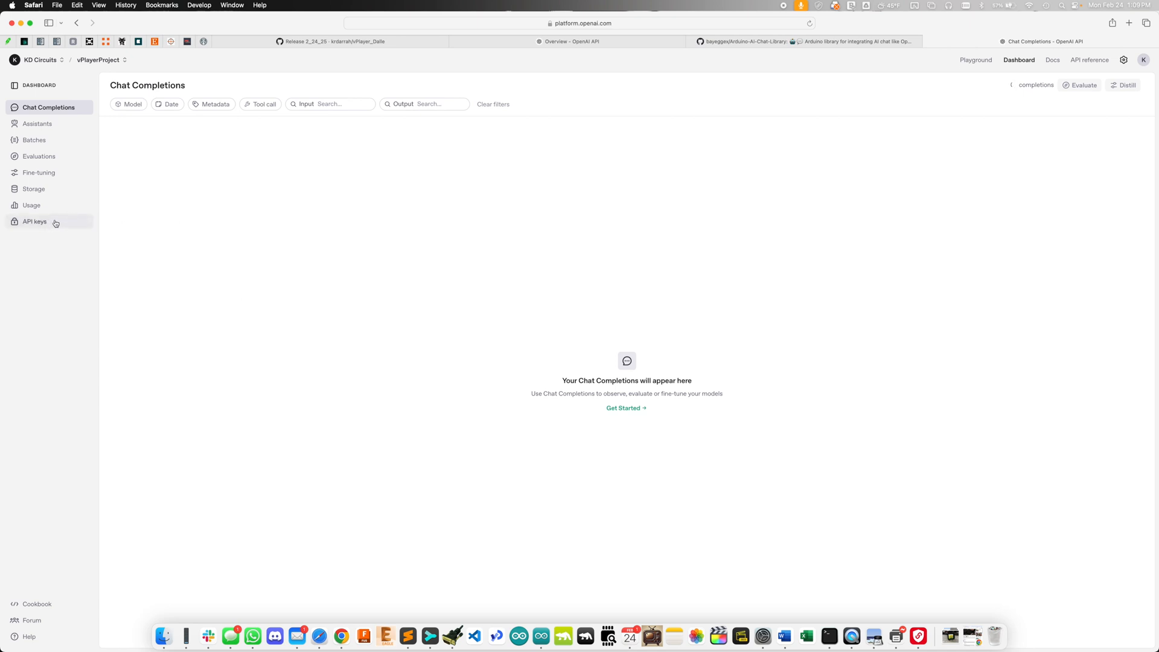
{"action": "left_click", "coordinate": [34, 222]}
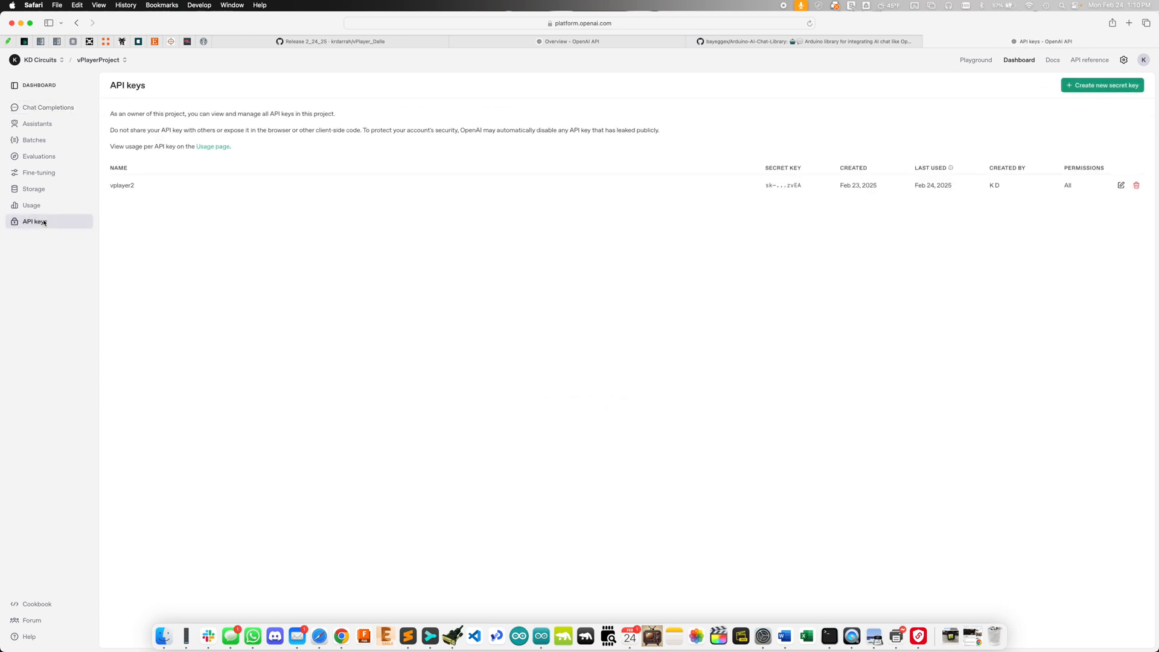
{"action": "mouse_move", "coordinate": [852, 144]}
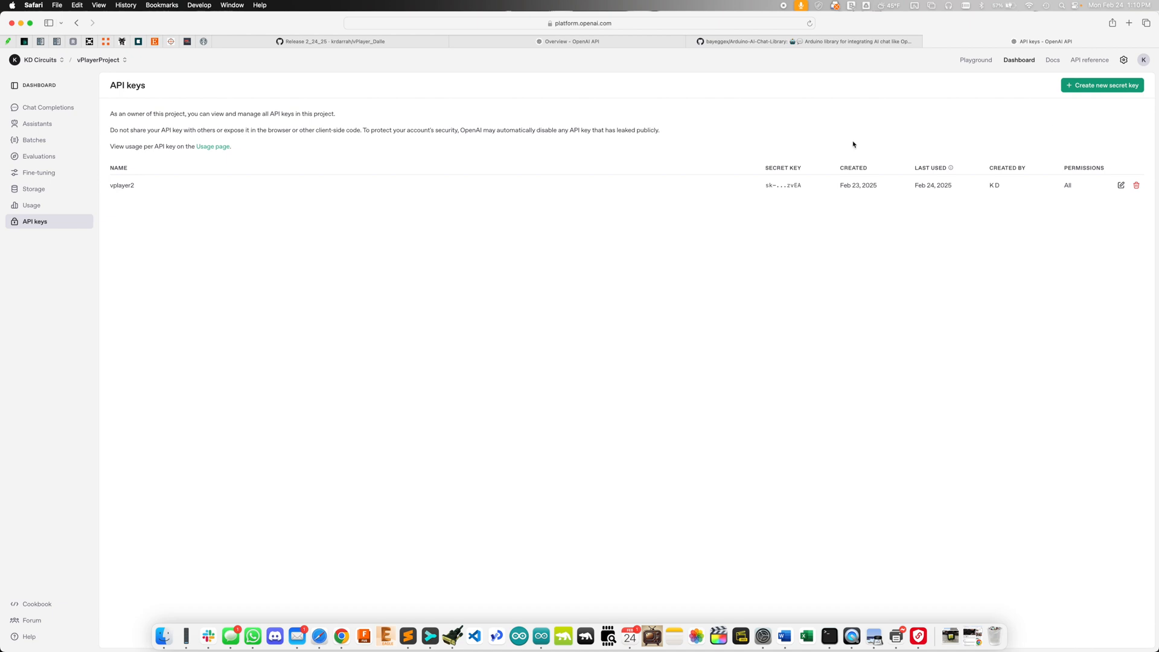
{"action": "mouse_move", "coordinate": [805, 192]}
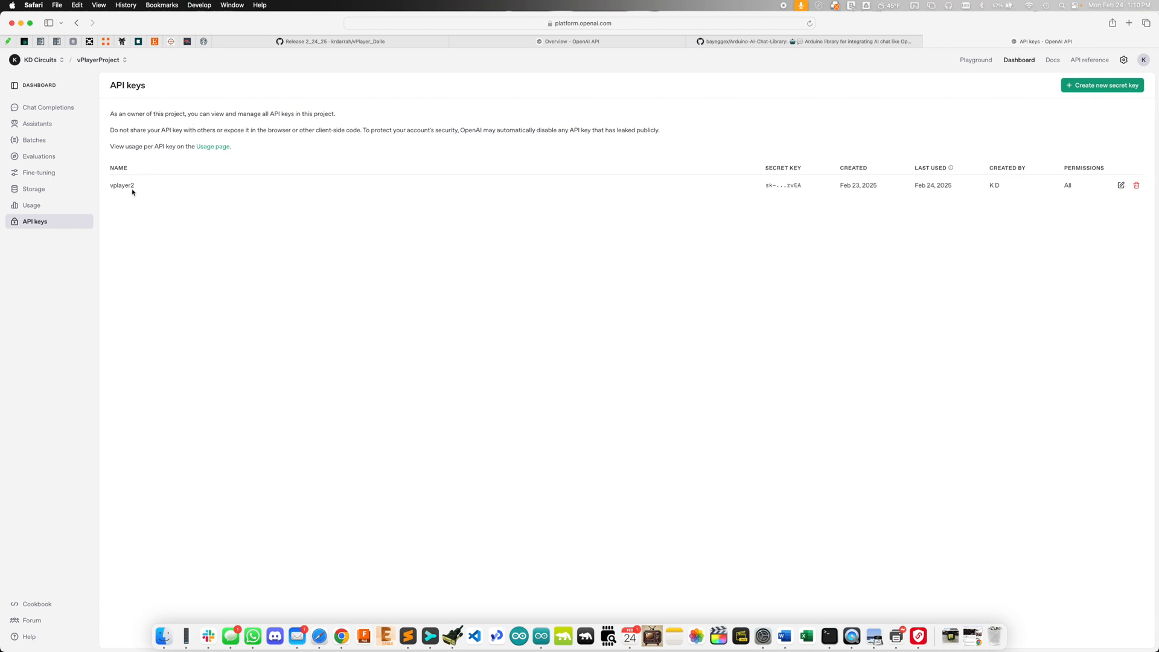
{"action": "mouse_move", "coordinate": [123, 185]}
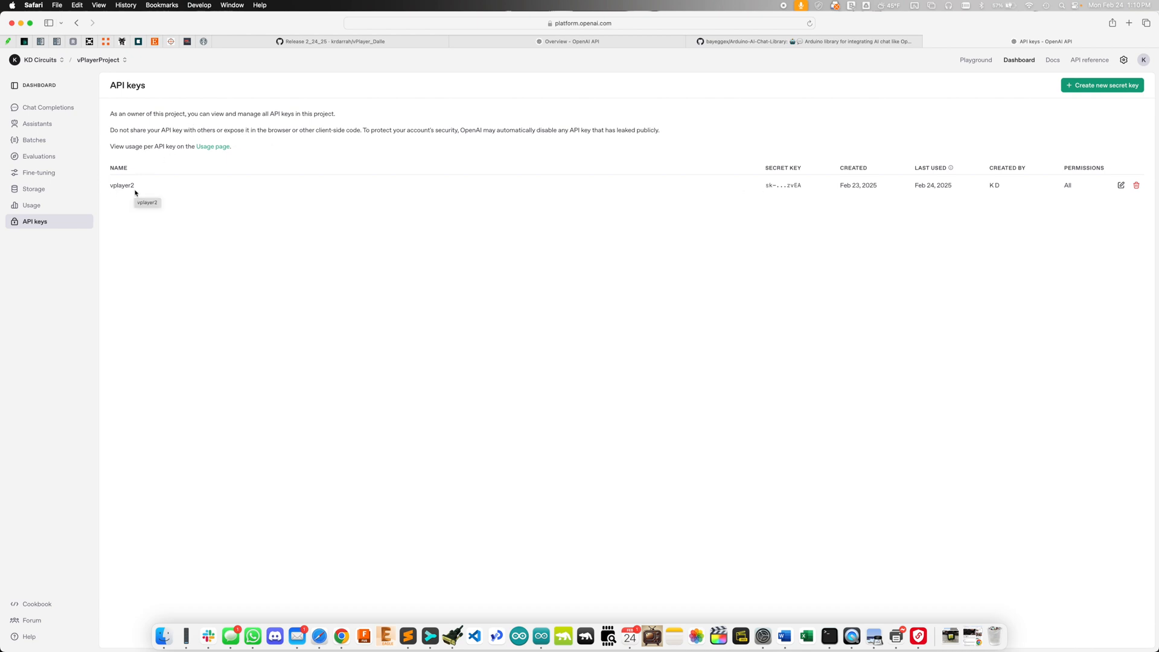
{"action": "mouse_move", "coordinate": [804, 195]}
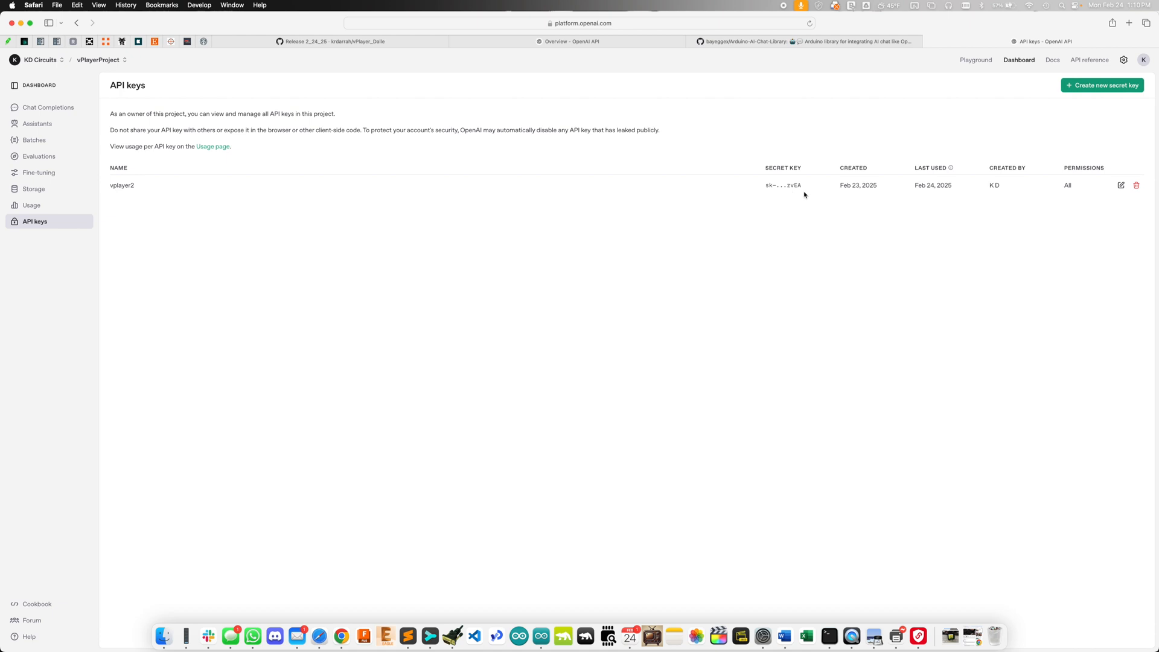
{"action": "mouse_move", "coordinate": [750, 199]}
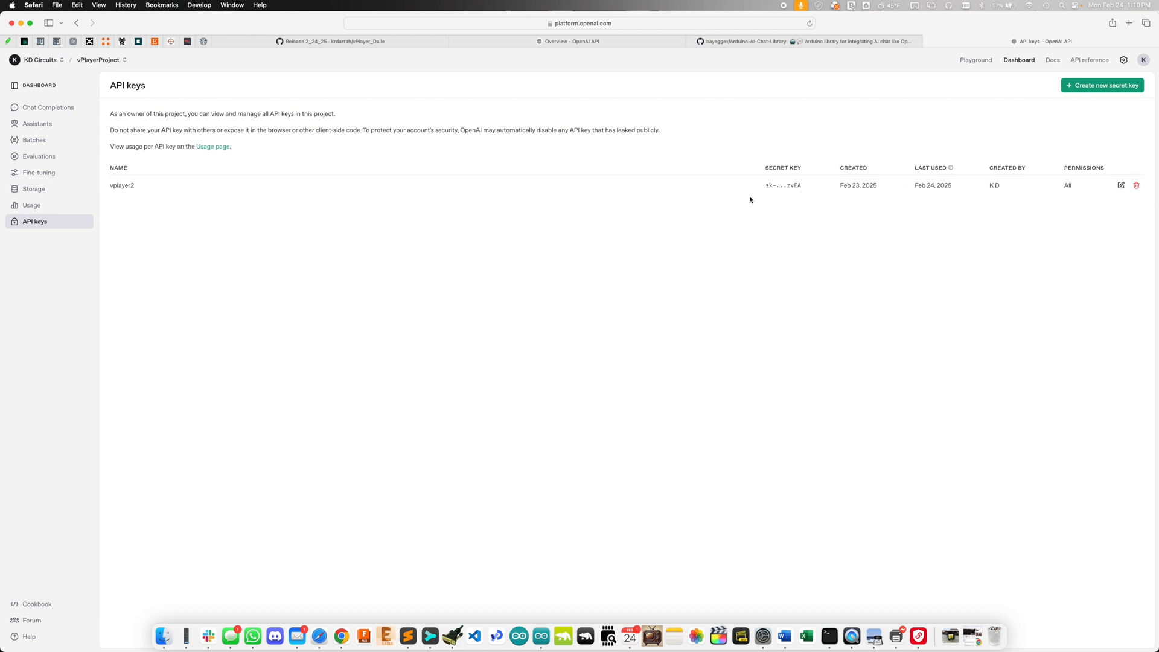
{"action": "mouse_move", "coordinate": [247, 163]}
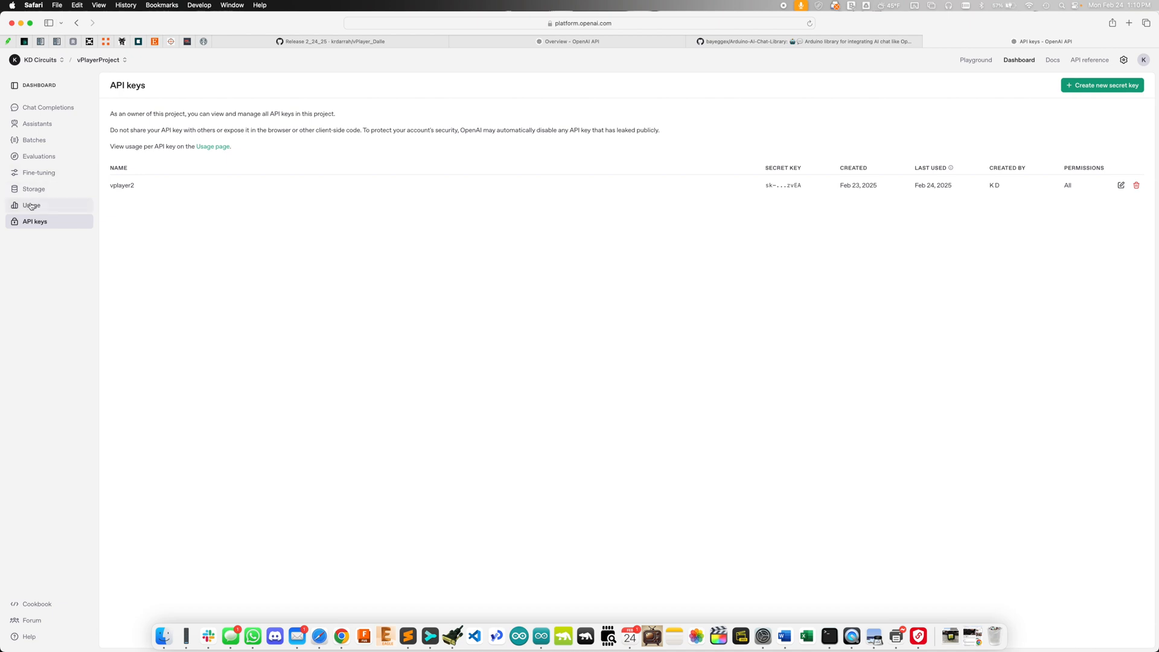
- Check the project's usage costs, glance at the project list, then view the organization's monthly bill
{"action": "left_click", "coordinate": [31, 205]}
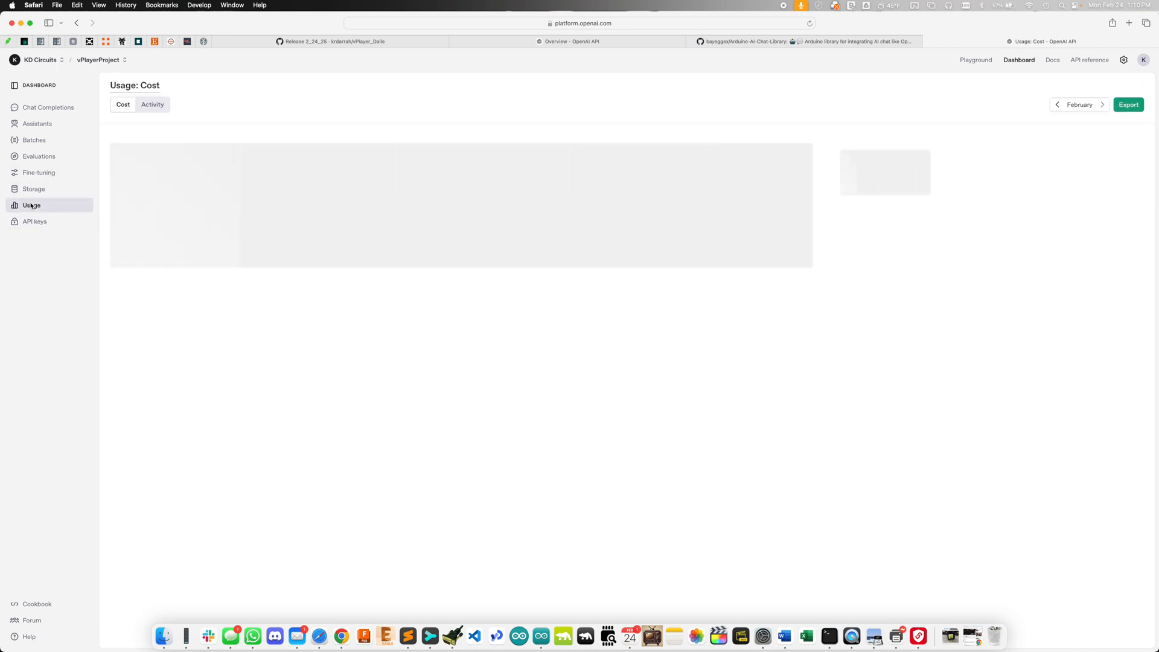
{"action": "left_click", "coordinate": [98, 61]}
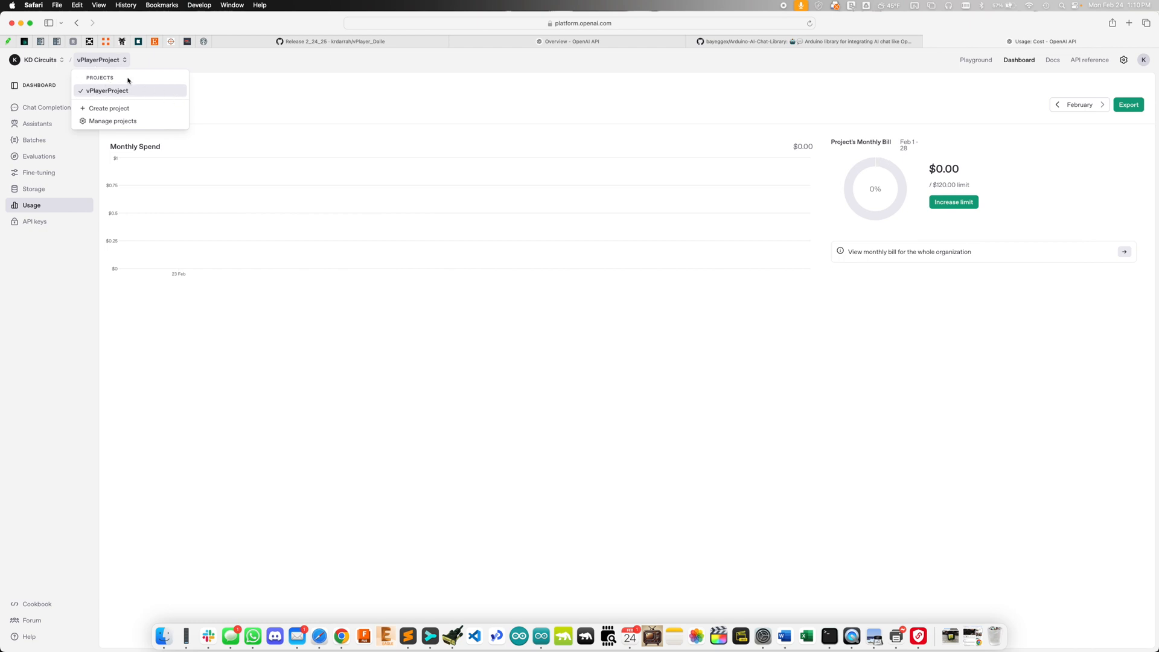
{"action": "mouse_move", "coordinate": [338, 401]}
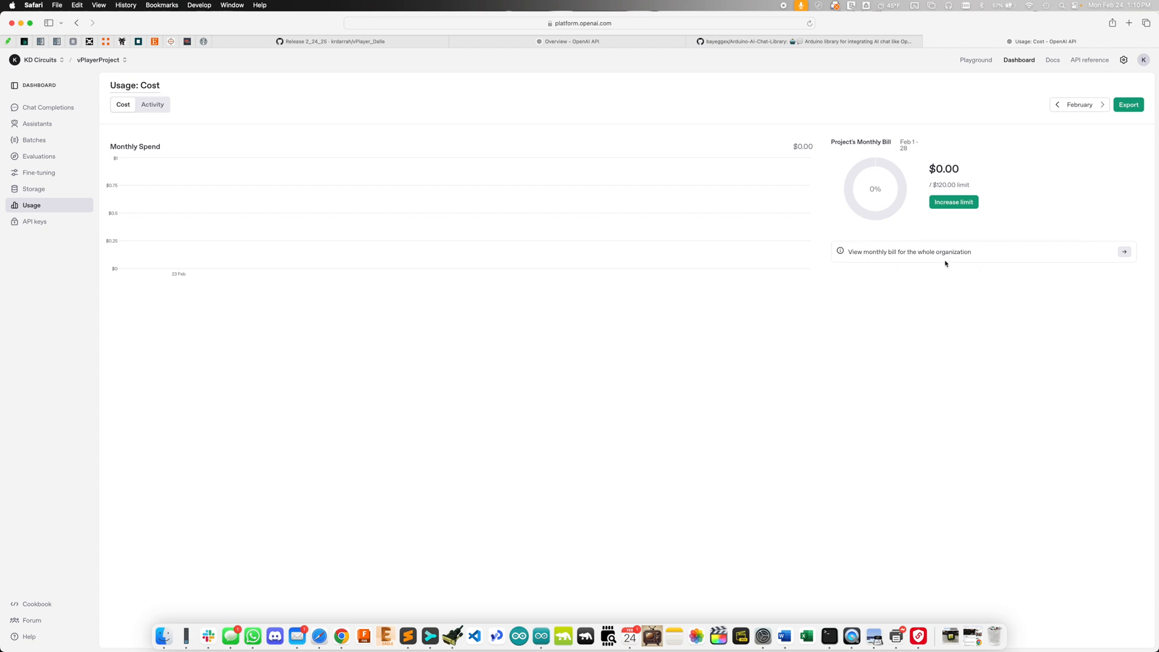
{"action": "mouse_move", "coordinate": [993, 263]}
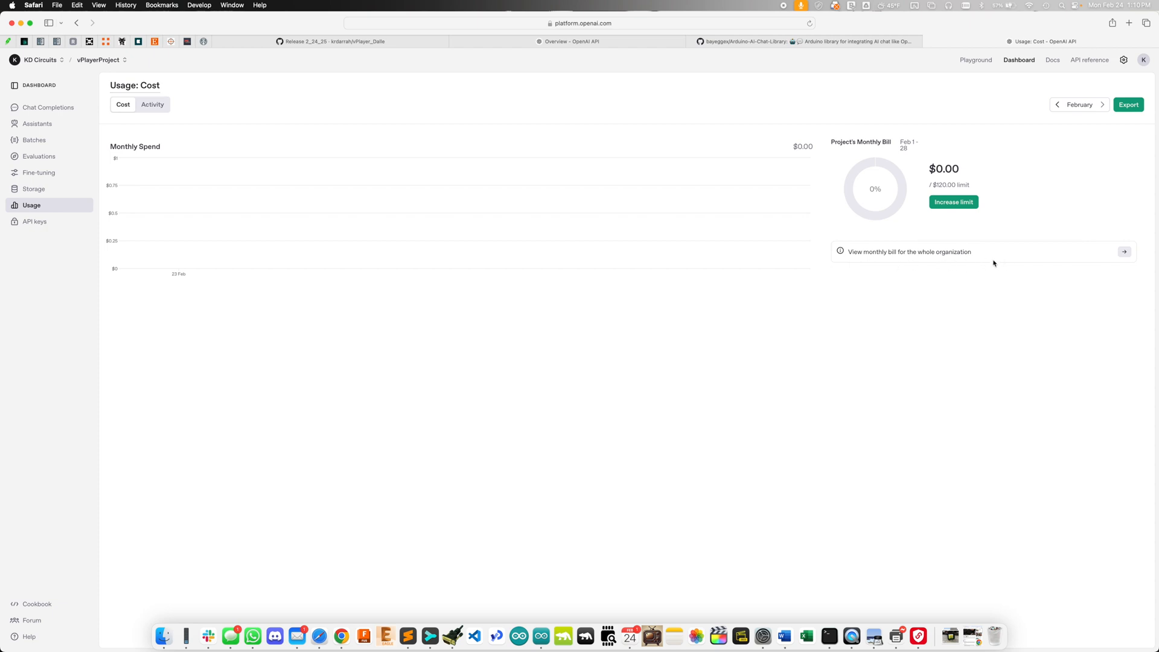
{"action": "left_click", "coordinate": [1124, 61]}
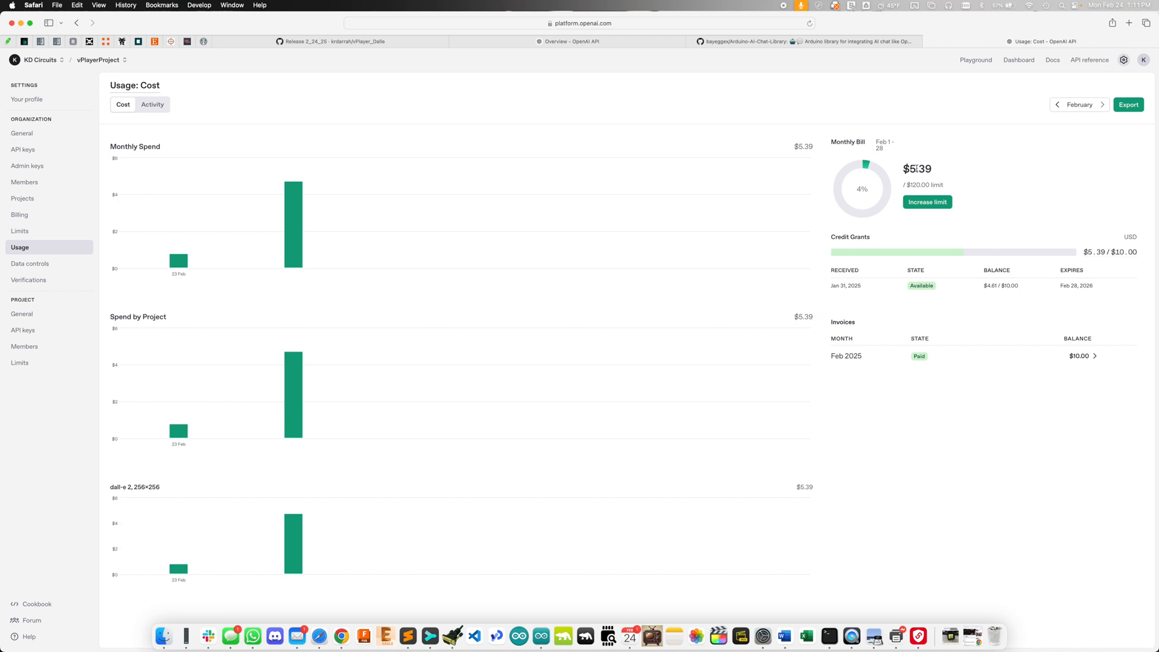
{"action": "mouse_move", "coordinate": [732, 385]}
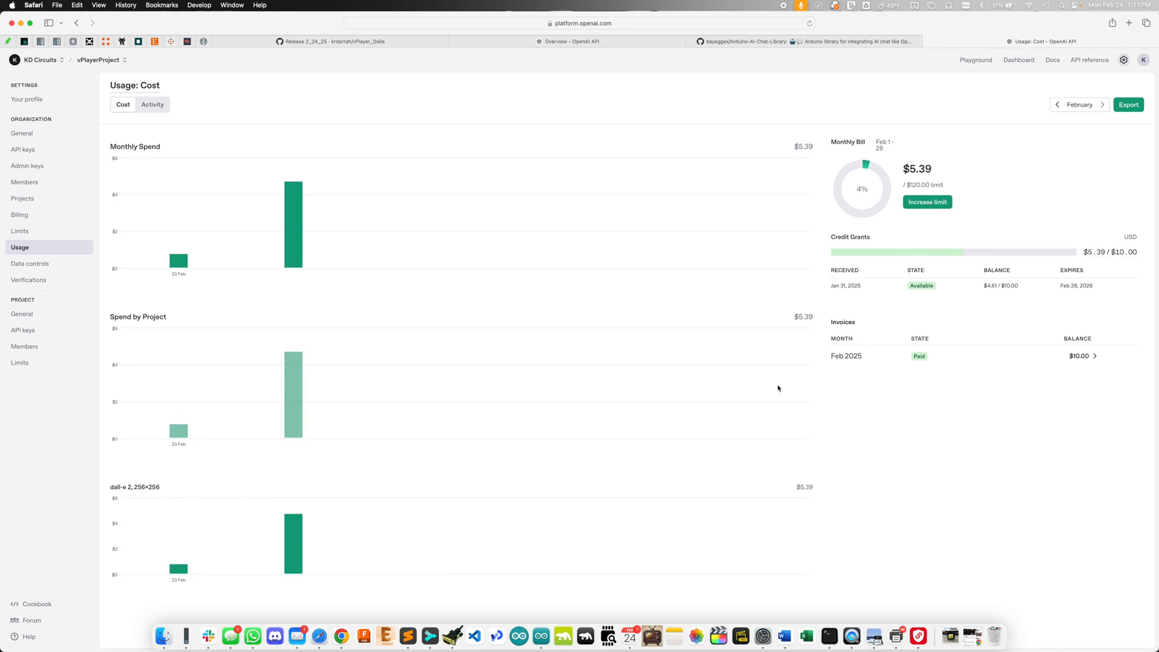
{"action": "mouse_move", "coordinate": [839, 406]}
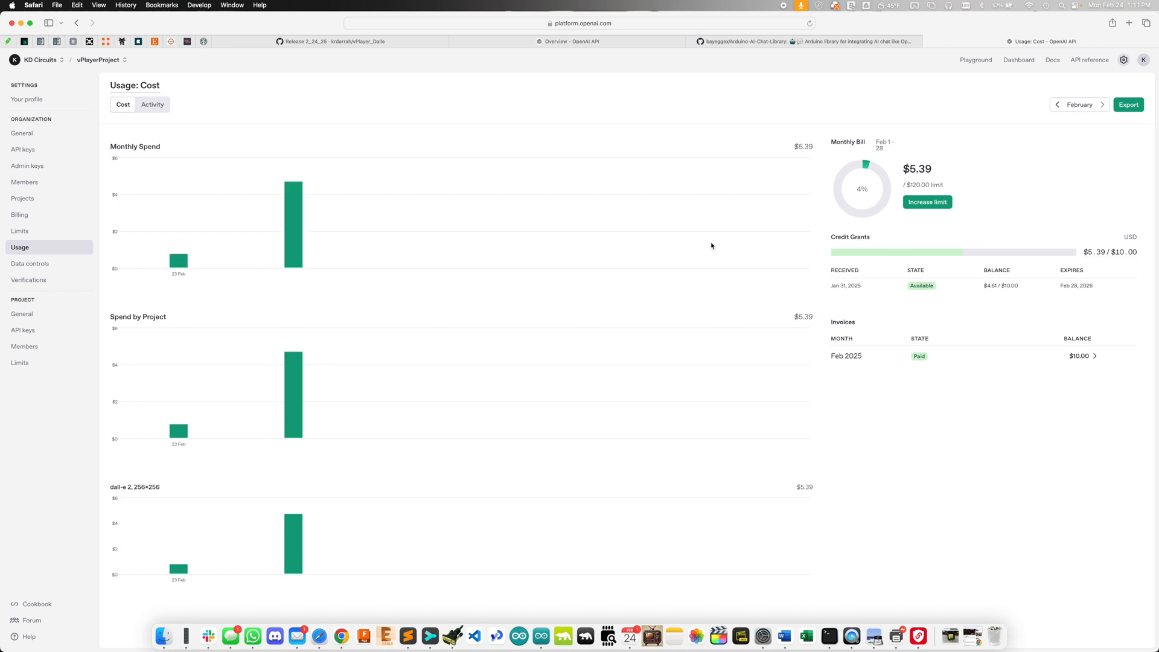
{"action": "mouse_move", "coordinate": [19, 215]}
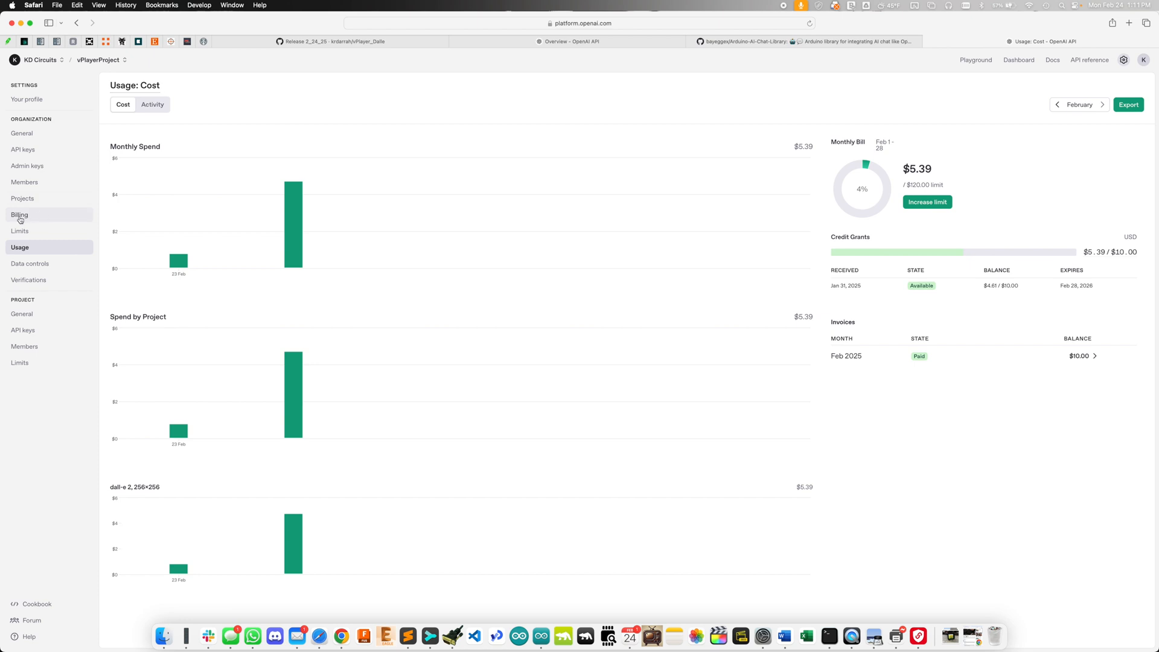
{"action": "mouse_move", "coordinate": [292, 222]}
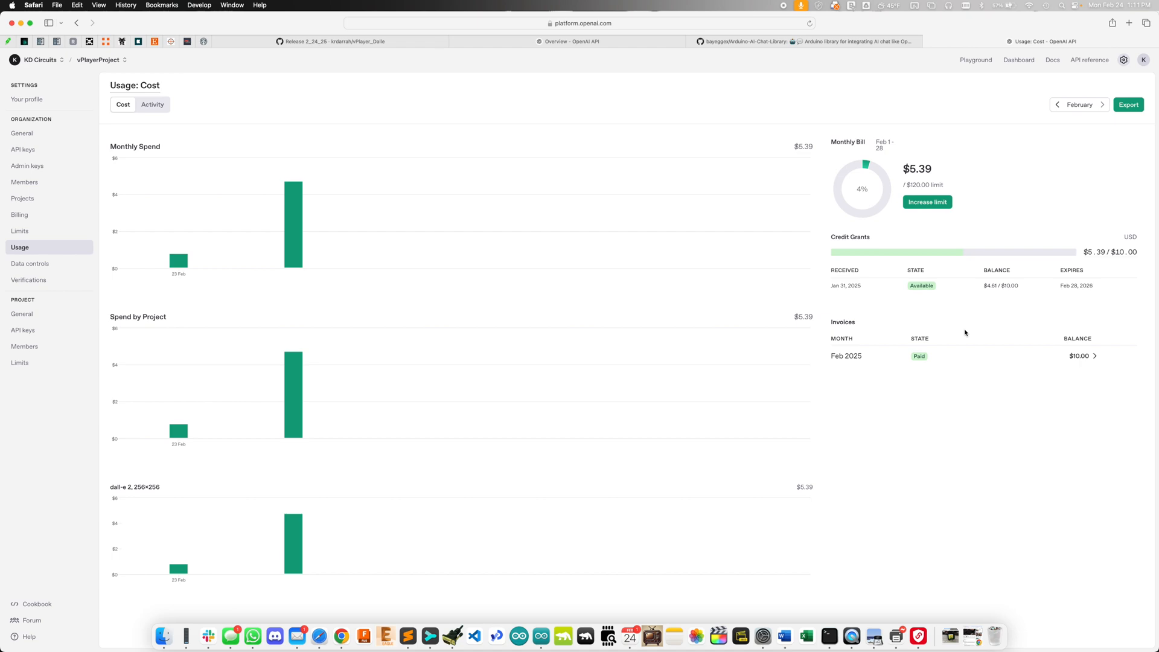
{"action": "mouse_move", "coordinate": [992, 306]}
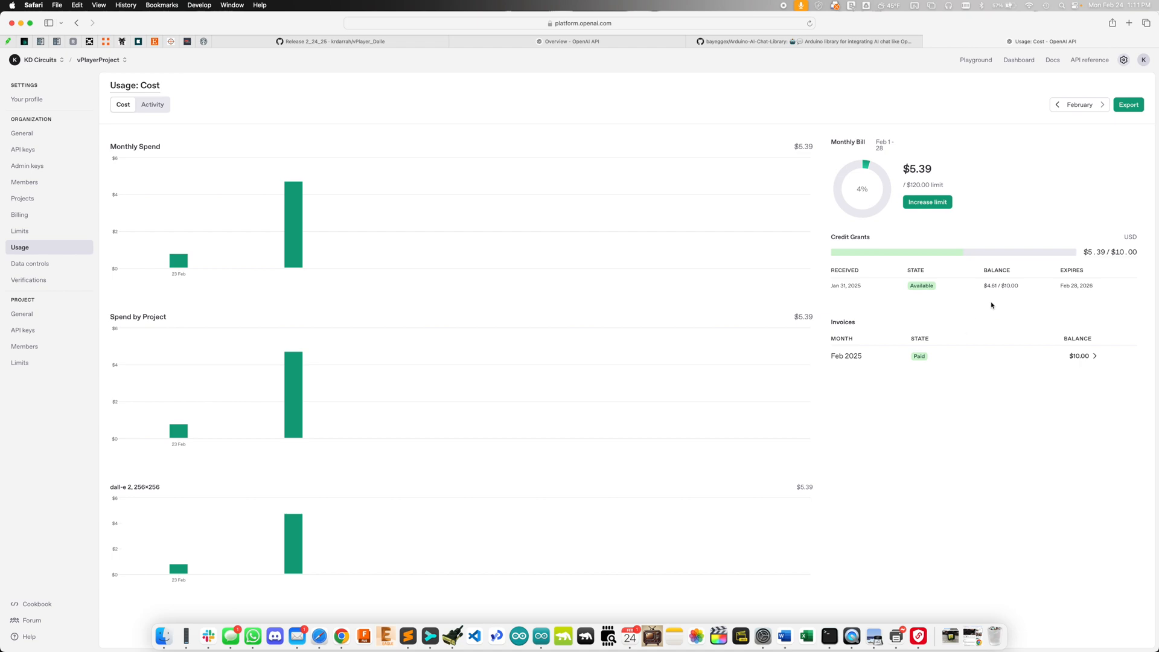